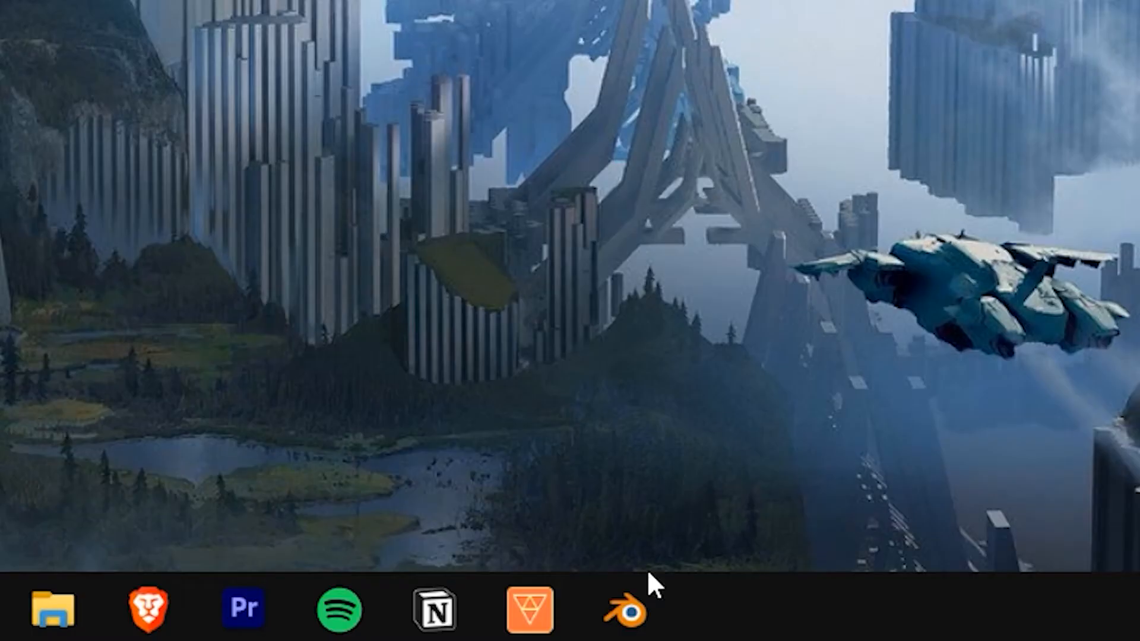
# - Launch Blender from the desktop to start the laptop project
pyautogui.click(628, 611)
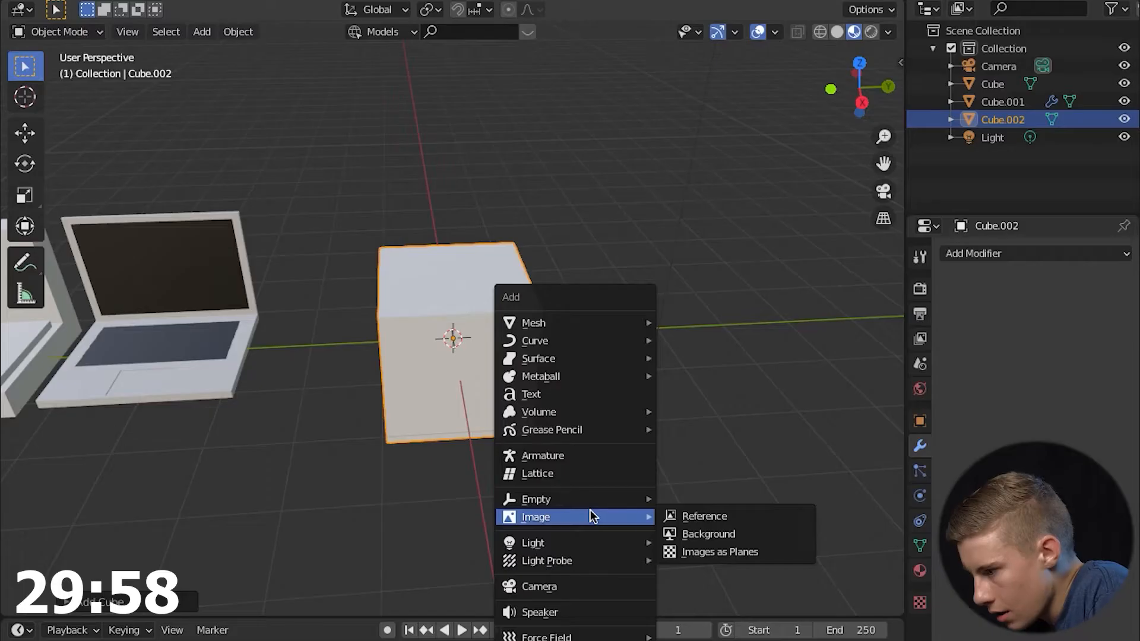
# - Add the MacBook top-down photo as an image reference, removing the empty with the missing image
pyautogui.click(704, 515)
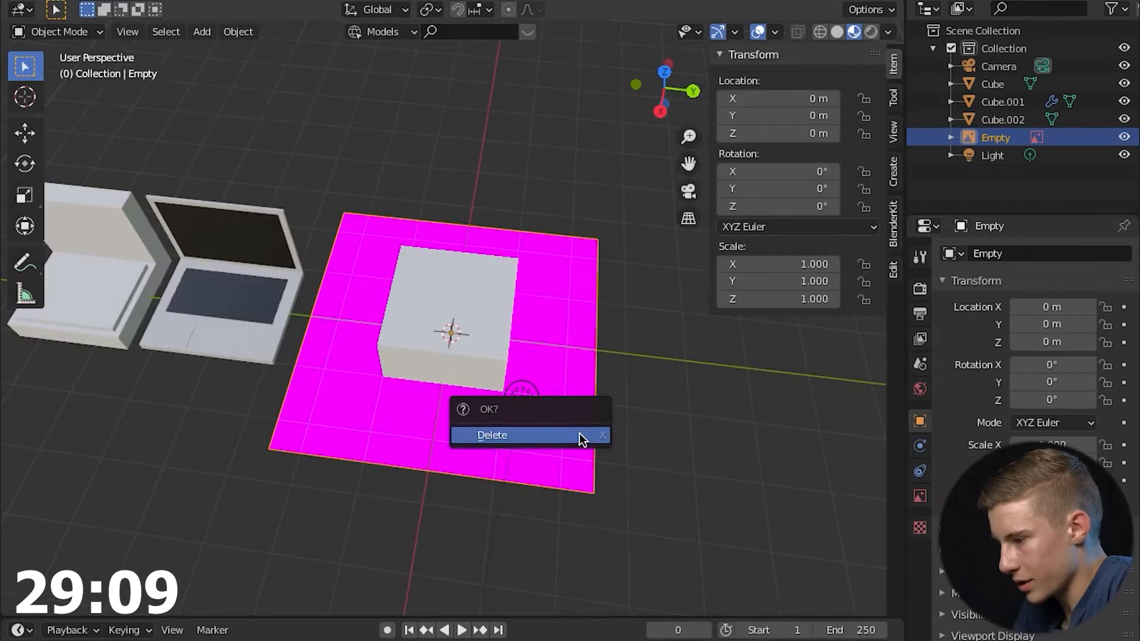
pyautogui.click(491, 434)
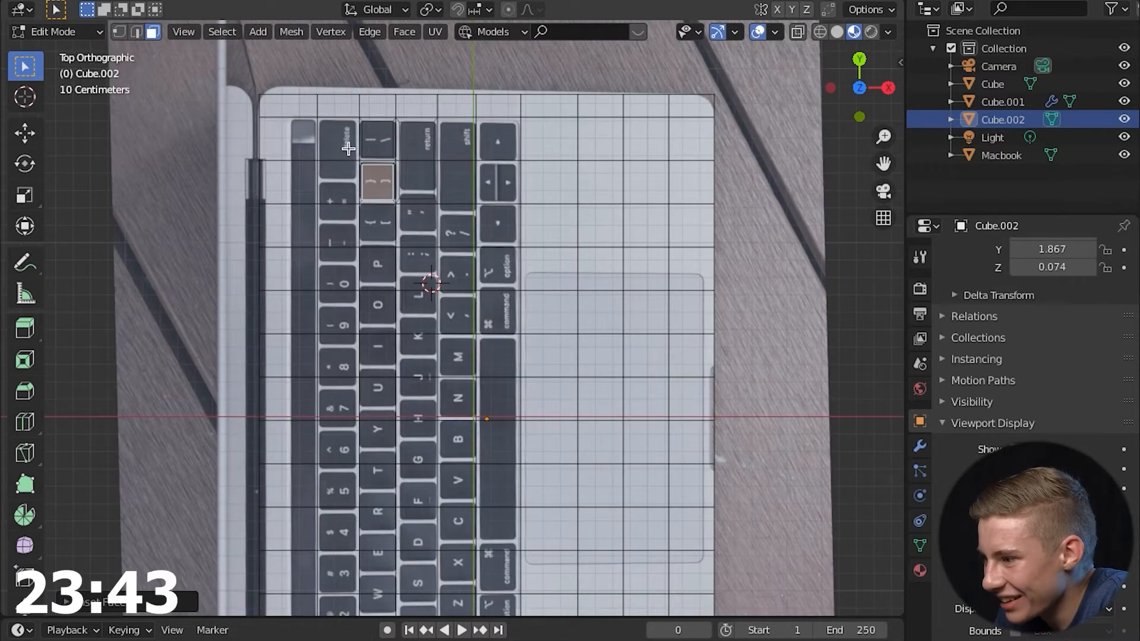
# - Set the material surface to a Mix Shader of Transparent and Diffuse BSDF driven by an image texture
pyautogui.scroll(3)
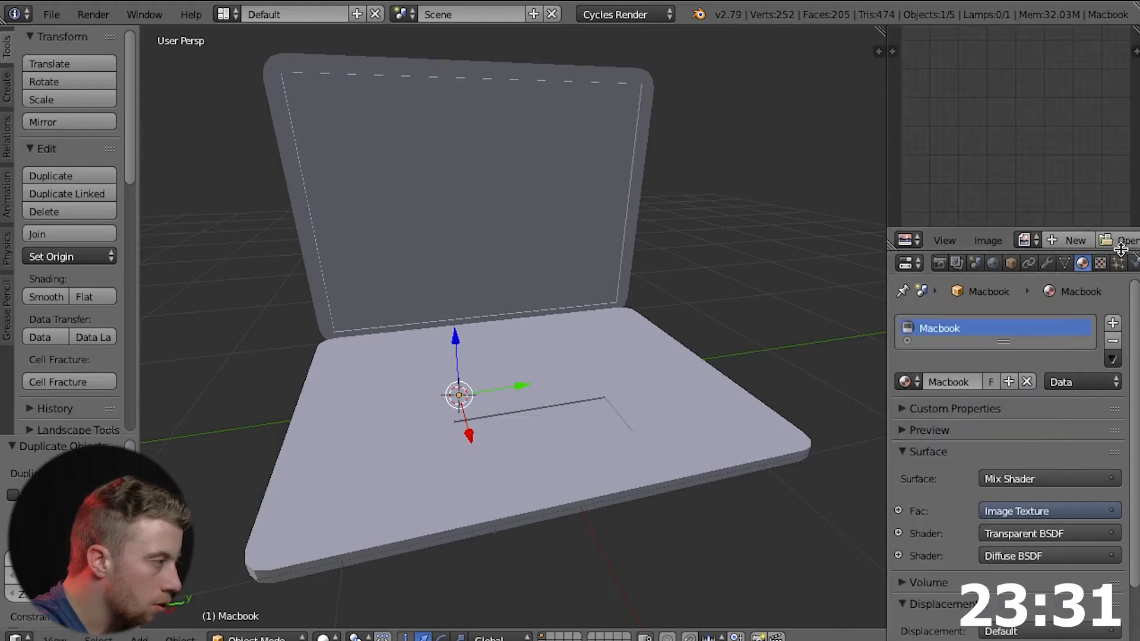
pyautogui.click(1126, 240)
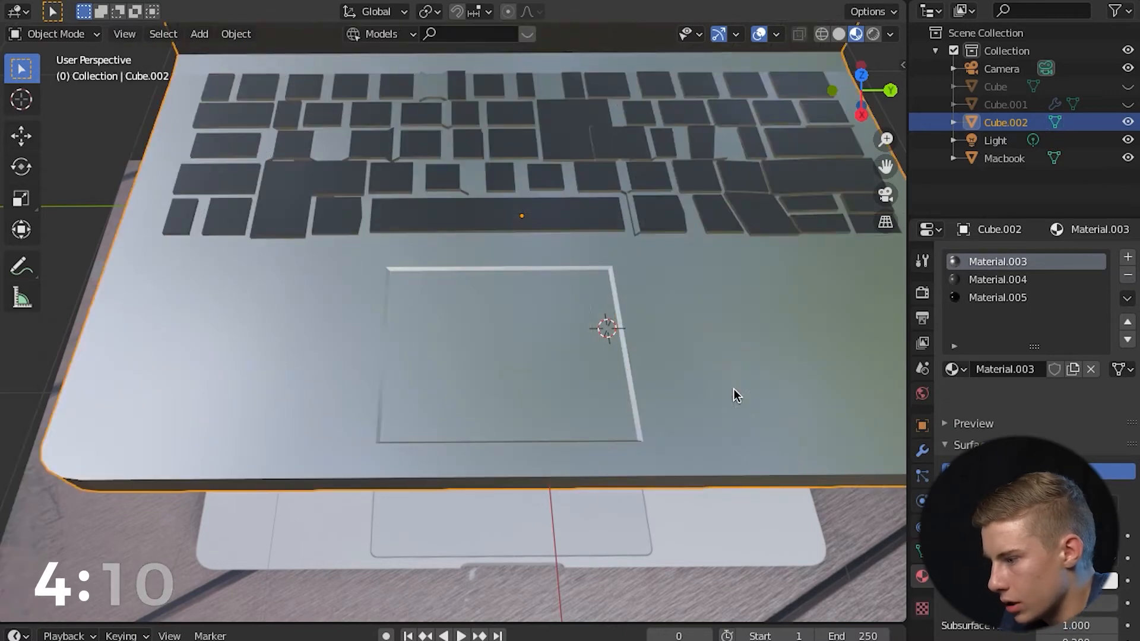
# - Assign the image-textured screen material to the screen faces and return to view the whole laptop
pyautogui.press('Tab')
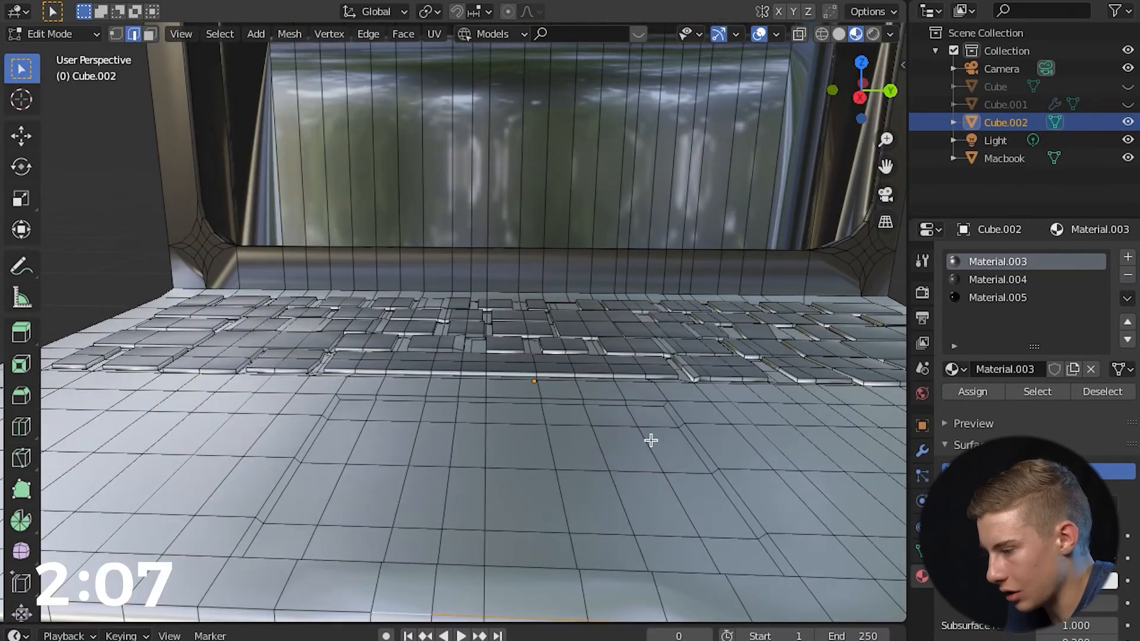
pyautogui.press('Tab')
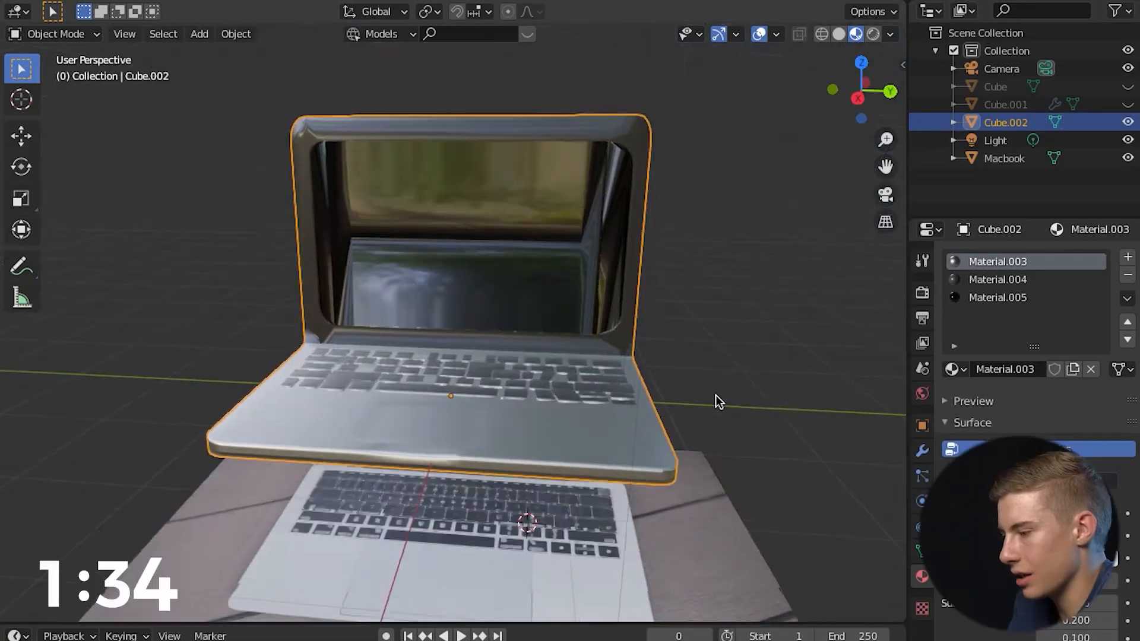